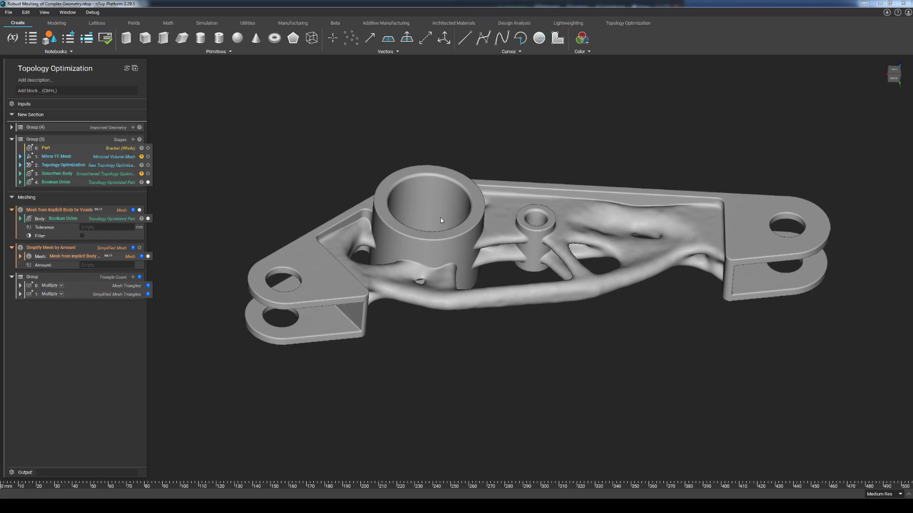
pyautogui.moveTo(423, 309)
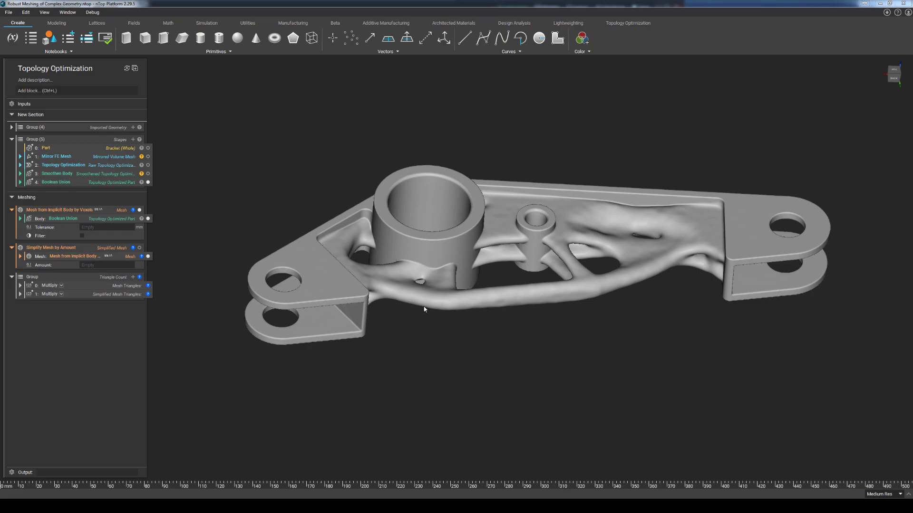
pyautogui.moveTo(408, 419)
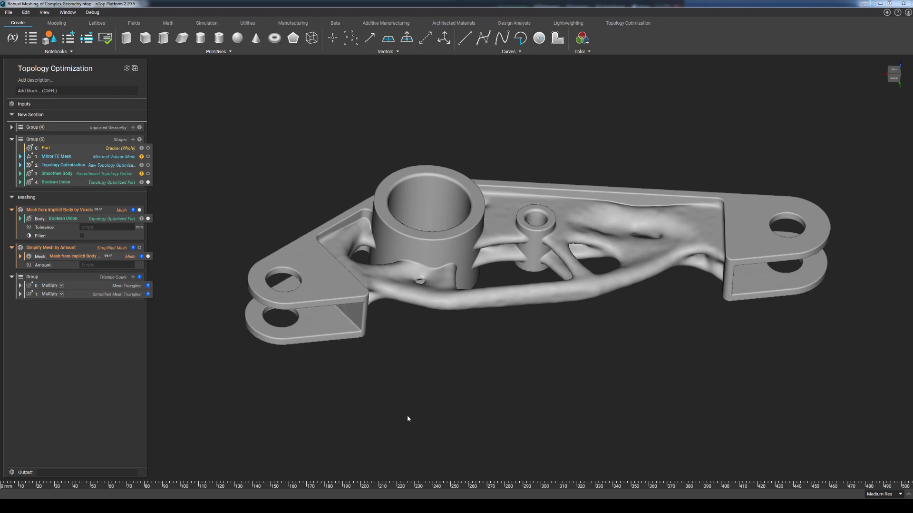
pyautogui.moveTo(866, 470)
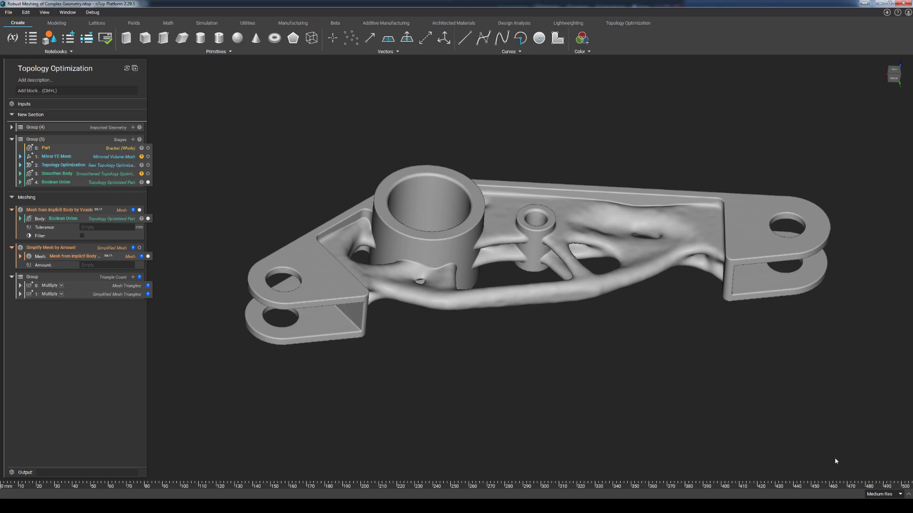
pyautogui.moveTo(315, 190)
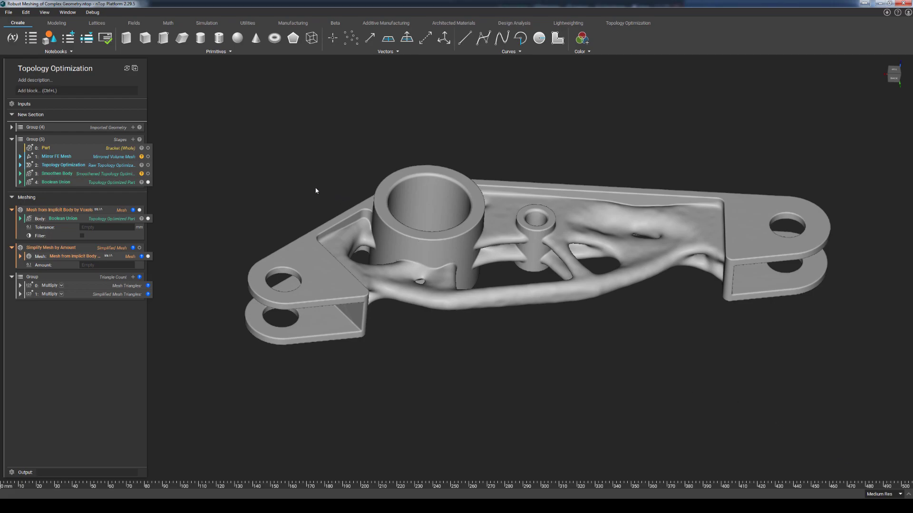
# Mesh the bracket by voxels at 1.0 mm tolerance and note the meshing-time log entry
pyautogui.click(108, 227)
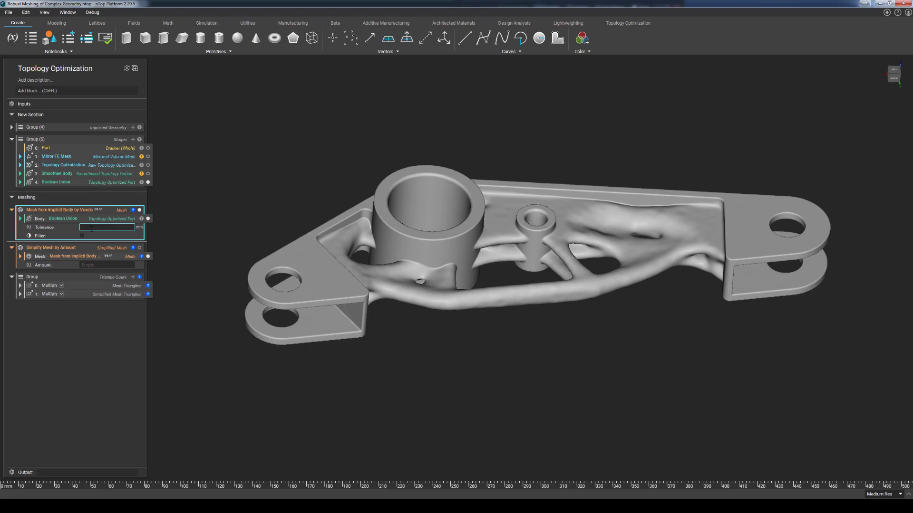
pyautogui.write('1.0')
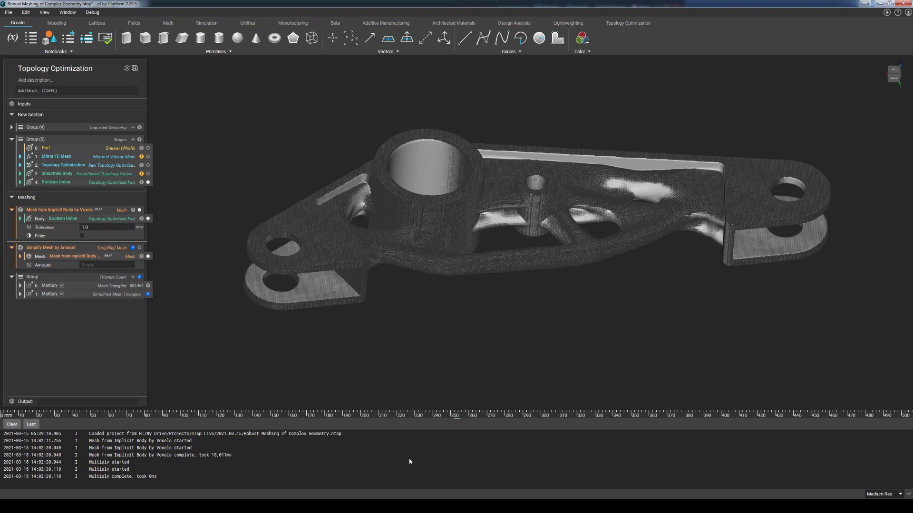
pyautogui.click(221, 455)
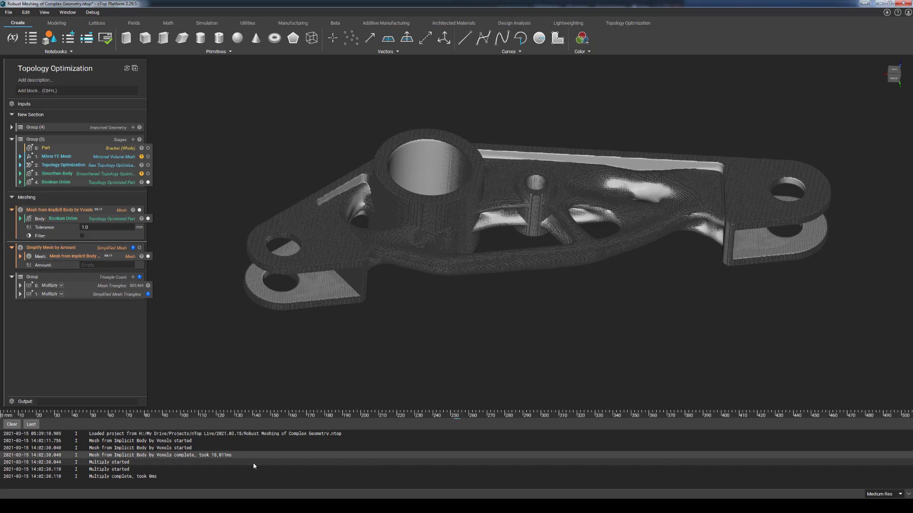
pyautogui.moveTo(92, 253)
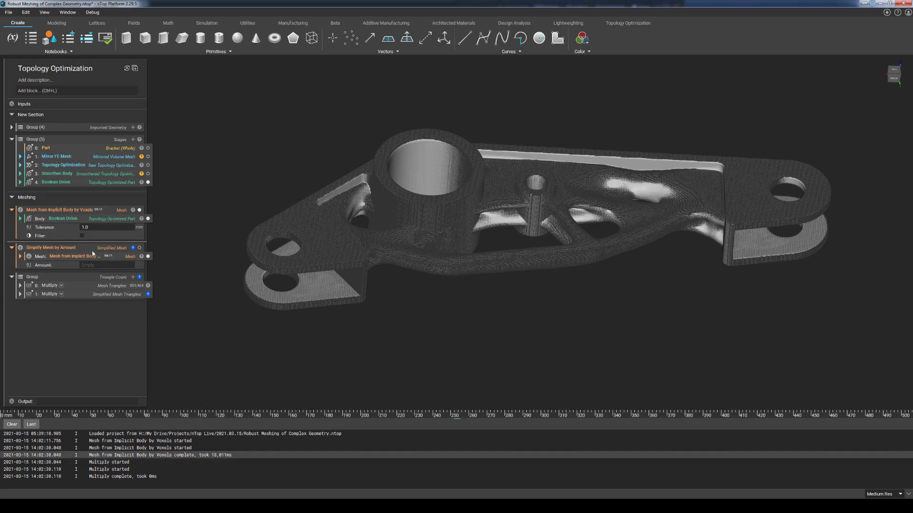
# Set the Simplify Mesh by Amount block's Amount to 0.5
pyautogui.click(52, 248)
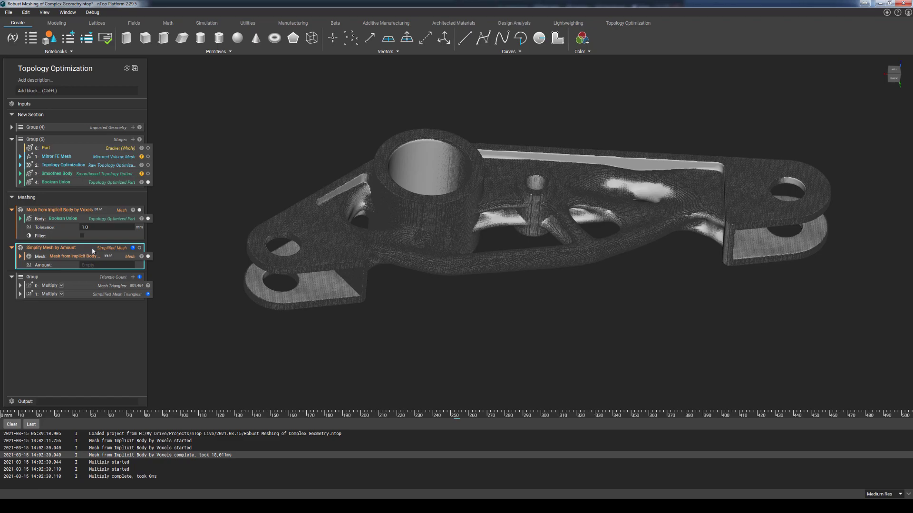
pyautogui.moveTo(93, 268)
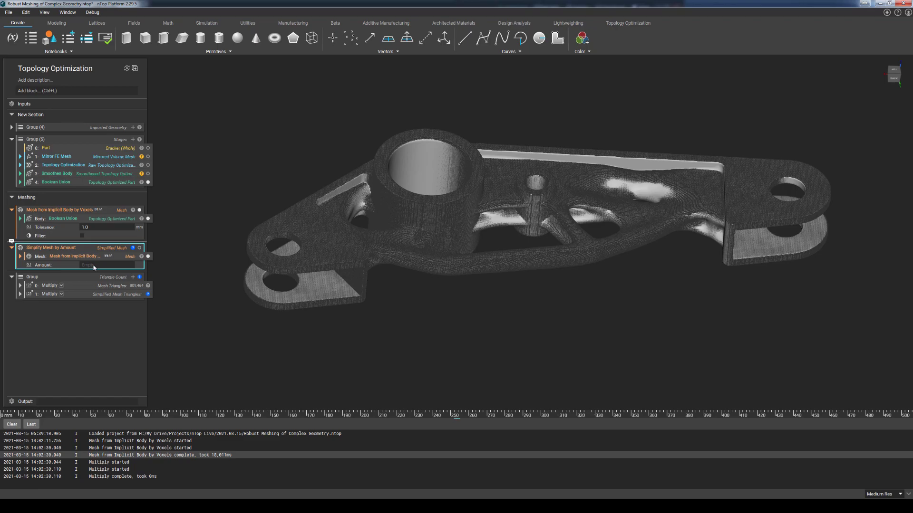
pyautogui.write('0.5')
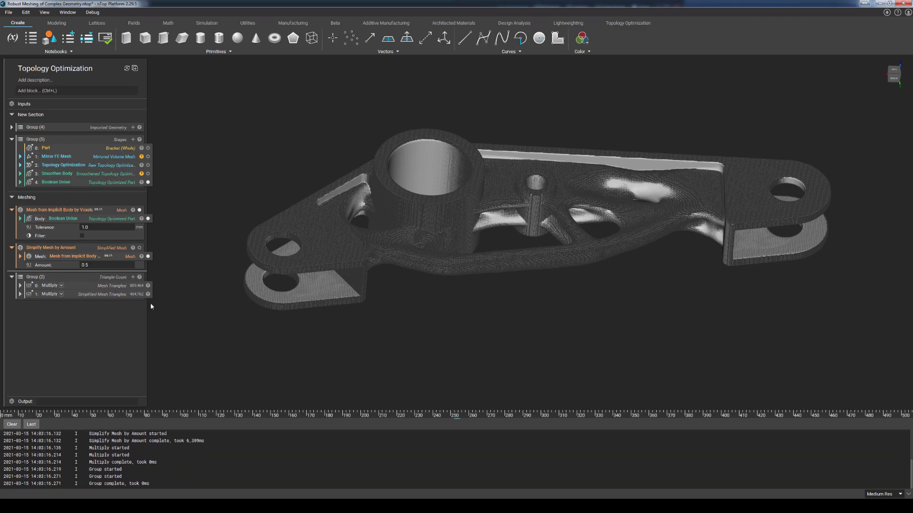
pyautogui.moveTo(138, 303)
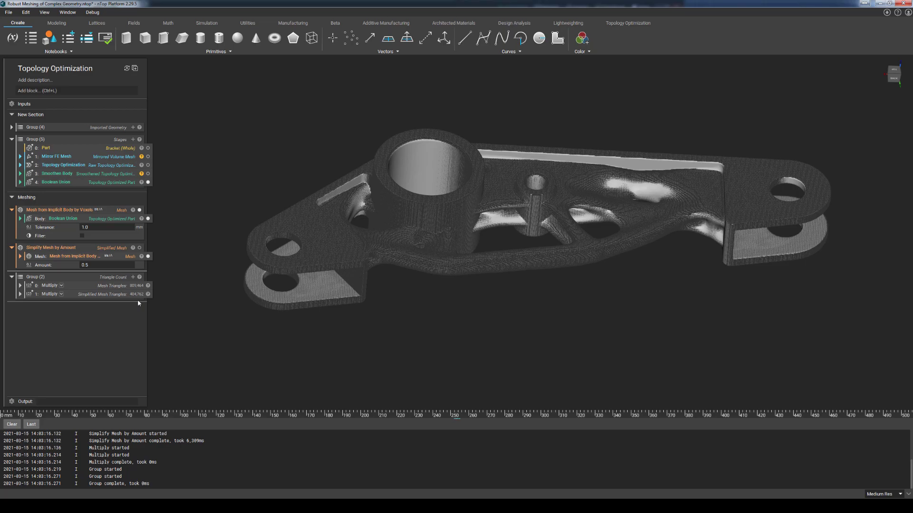
pyautogui.moveTo(139, 290)
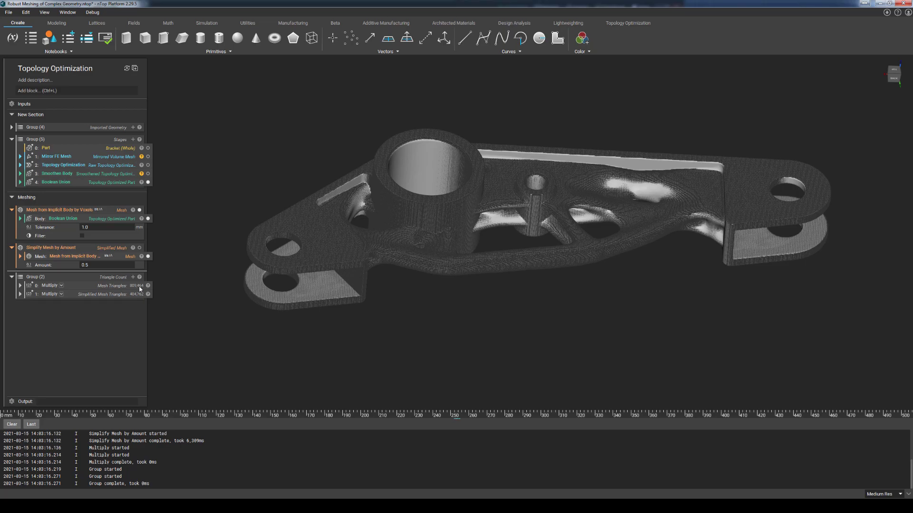
pyautogui.moveTo(219, 323)
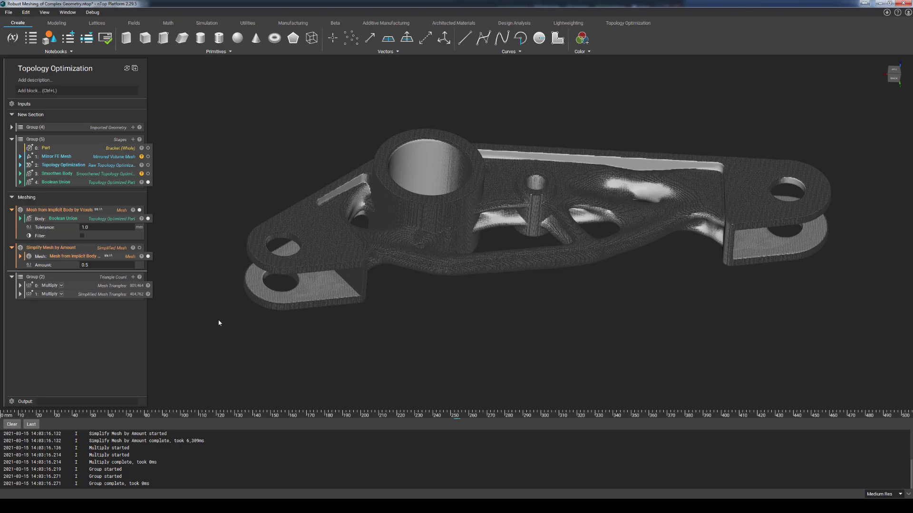
pyautogui.moveTo(28, 345)
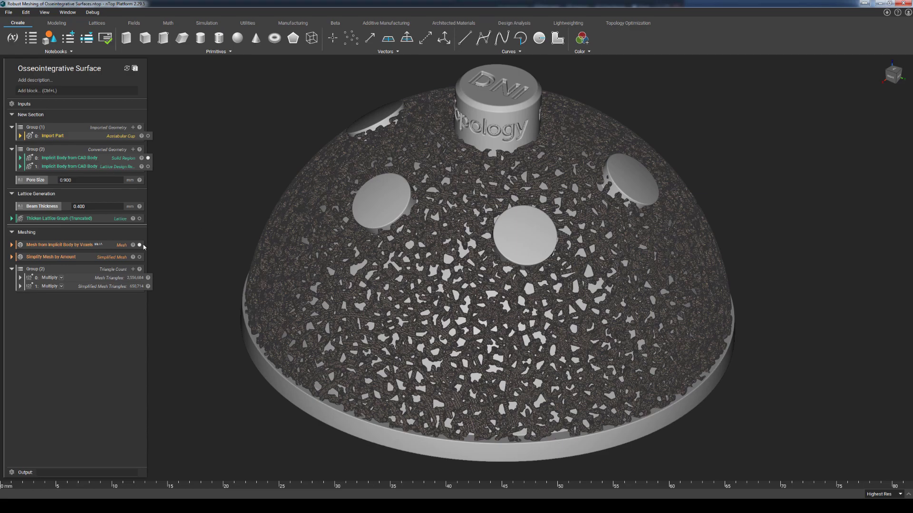
pyautogui.rightClick(58, 244)
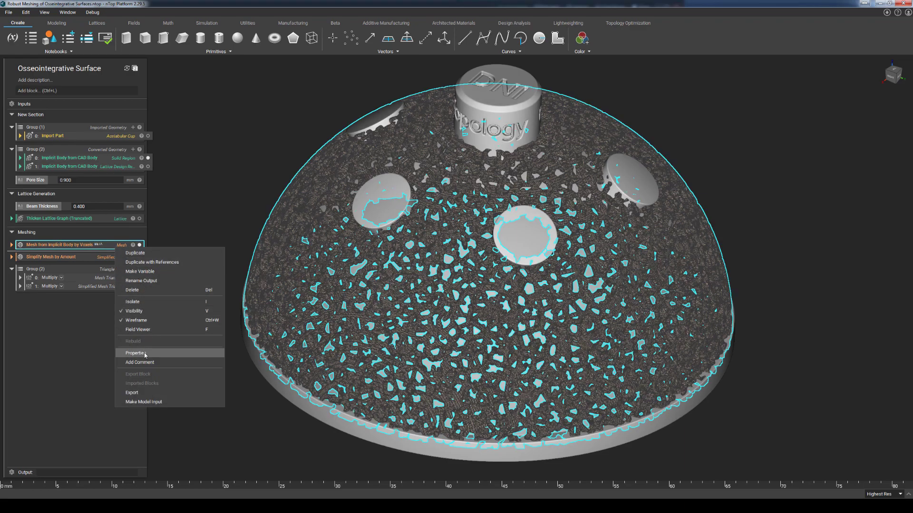
pyautogui.click(136, 353)
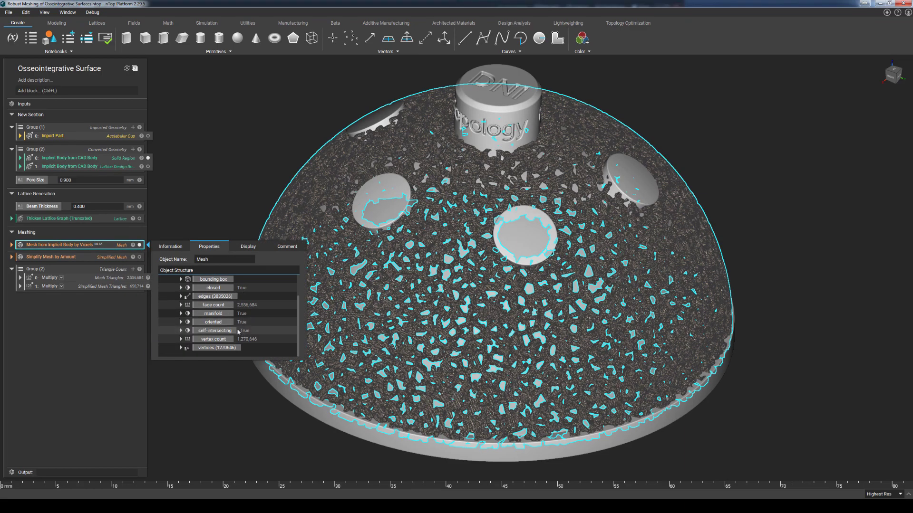
pyautogui.moveTo(223, 314)
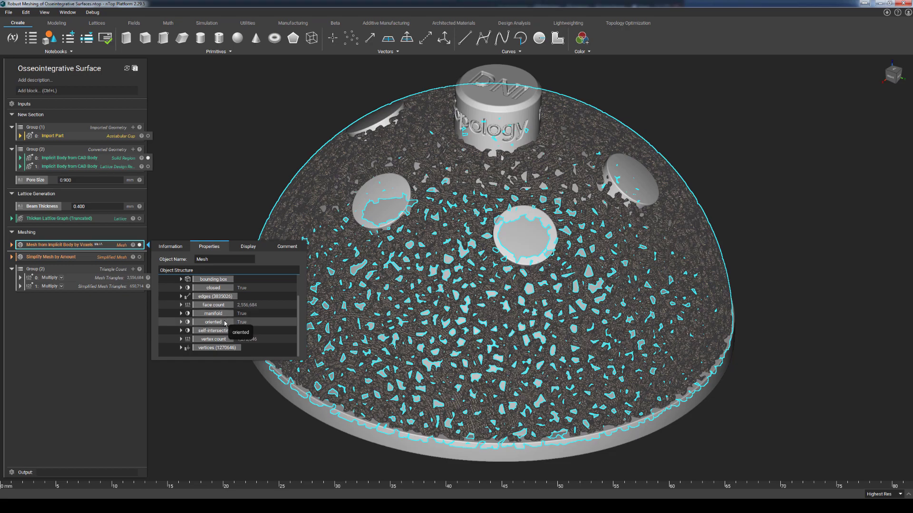
pyautogui.moveTo(213, 331)
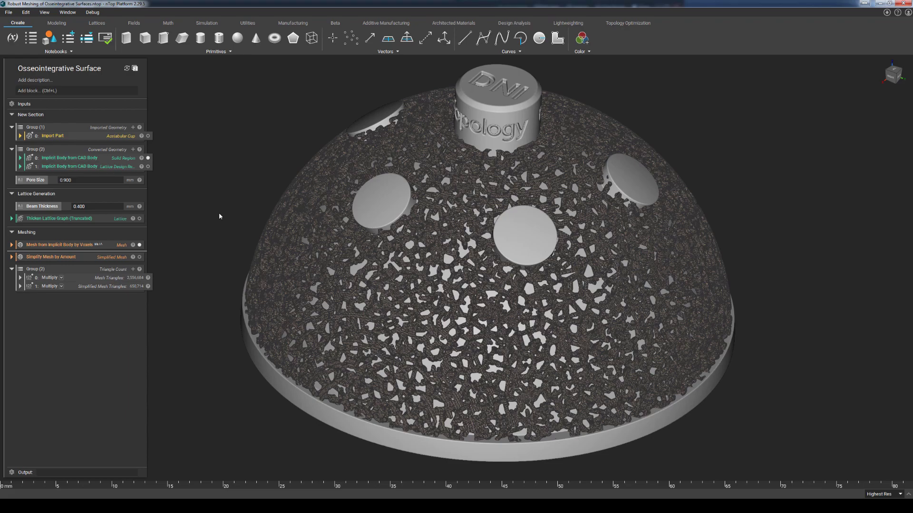
pyautogui.moveTo(183, 231)
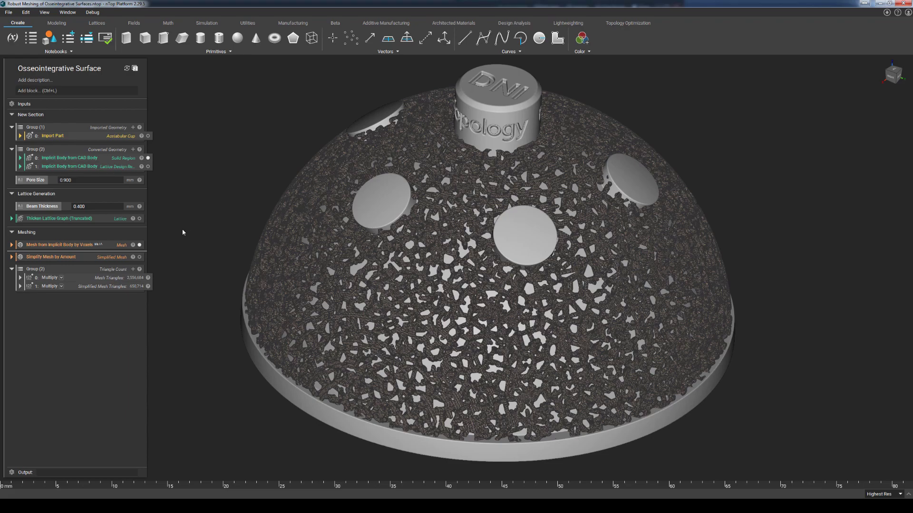
# Show the simplified cup mesh and expand its block to reveal the 0.20 tolerance and 0.75 amount
pyautogui.click(70, 256)
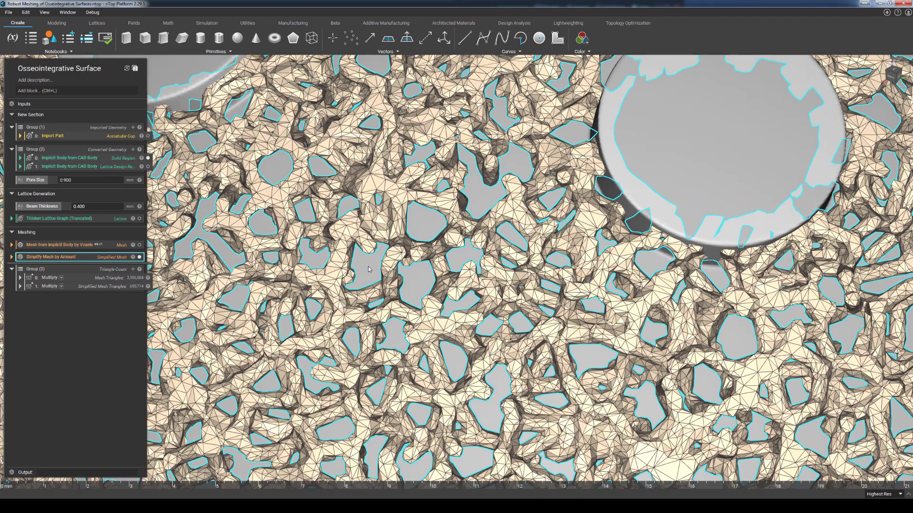
pyautogui.click(12, 257)
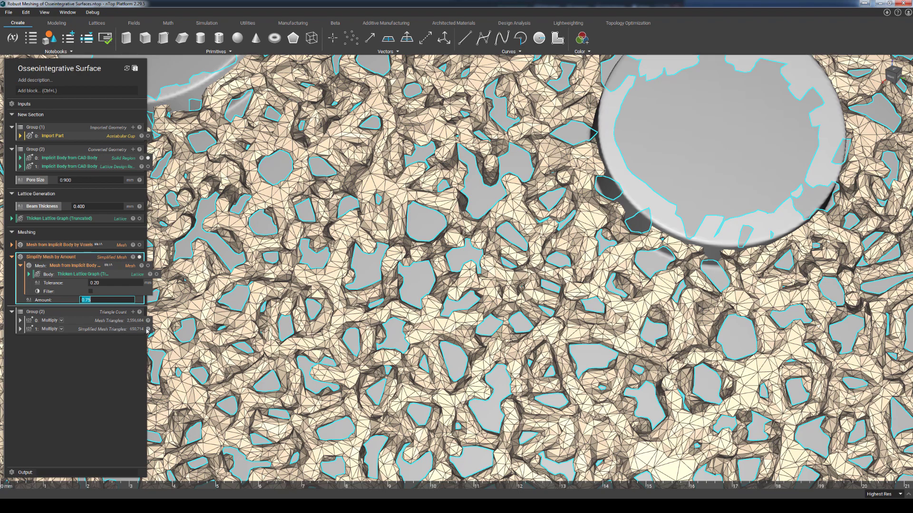
# View the Simplify Mesh by Amount properties: about 651,000 faces, 318,000 vertices, closed
pyautogui.rightClick(51, 257)
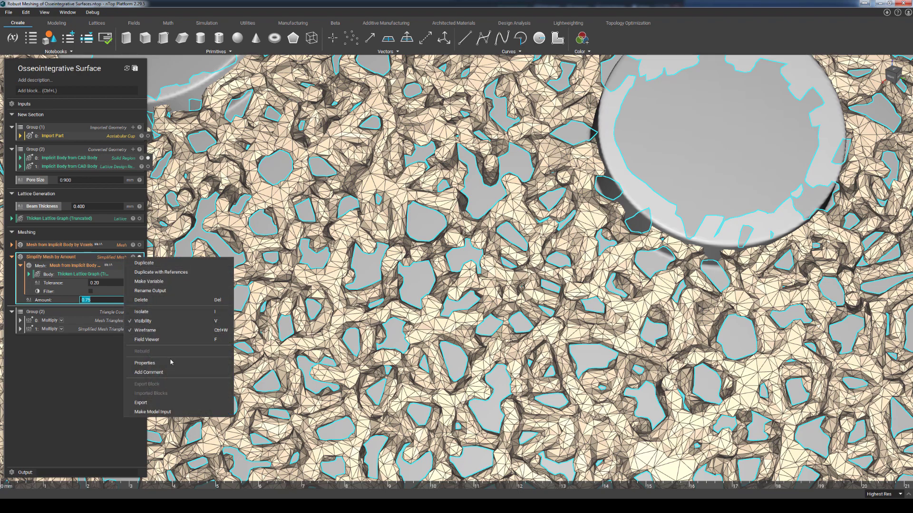
pyautogui.click(143, 362)
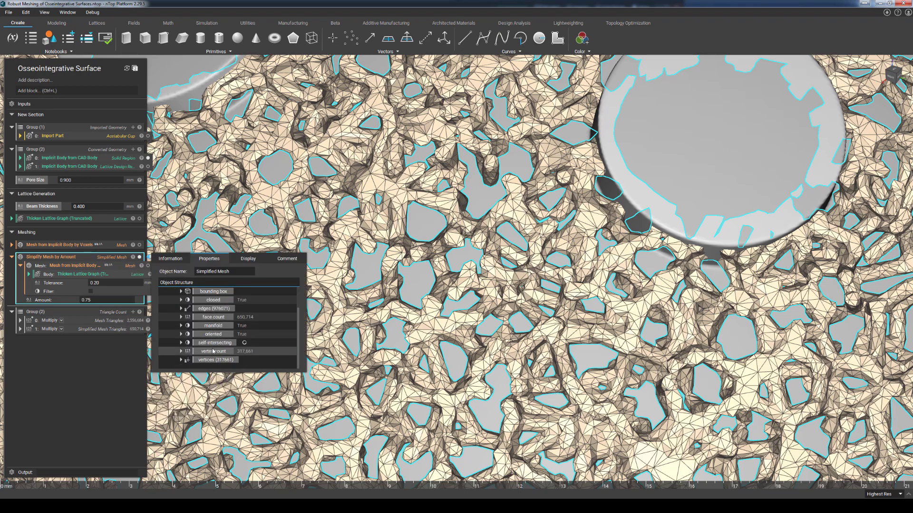
pyautogui.moveTo(213, 350)
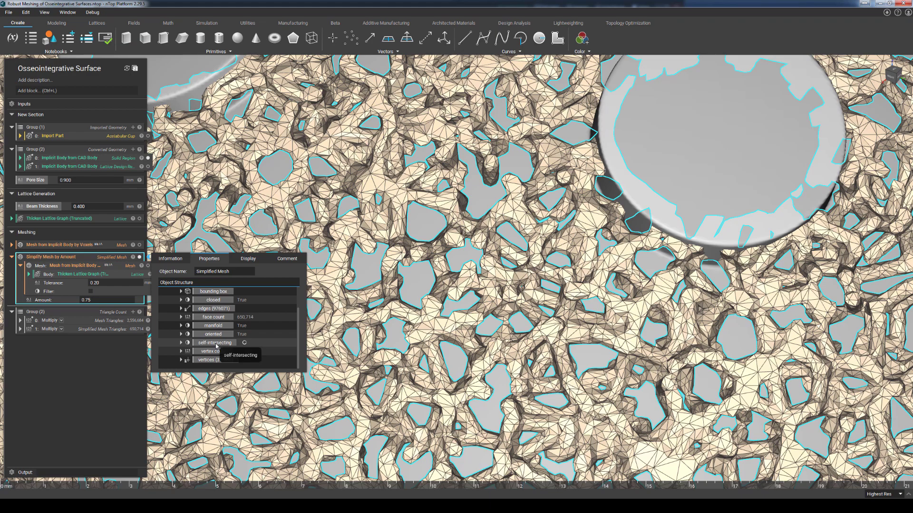